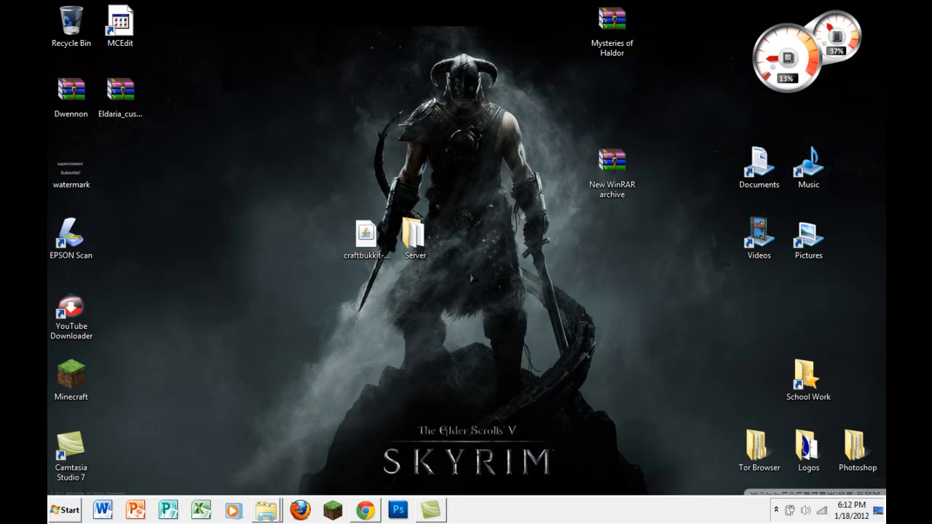
mouse_move(274, 279)
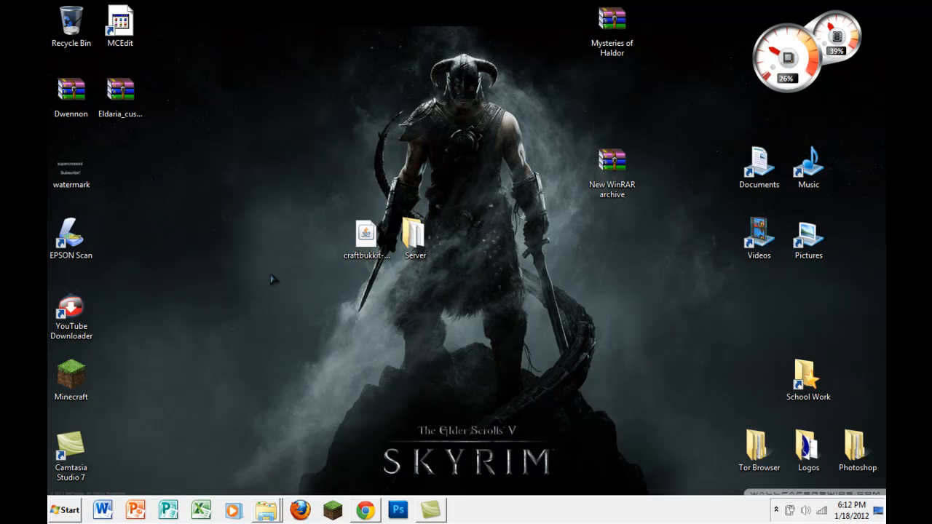
mouse_move(293, 311)
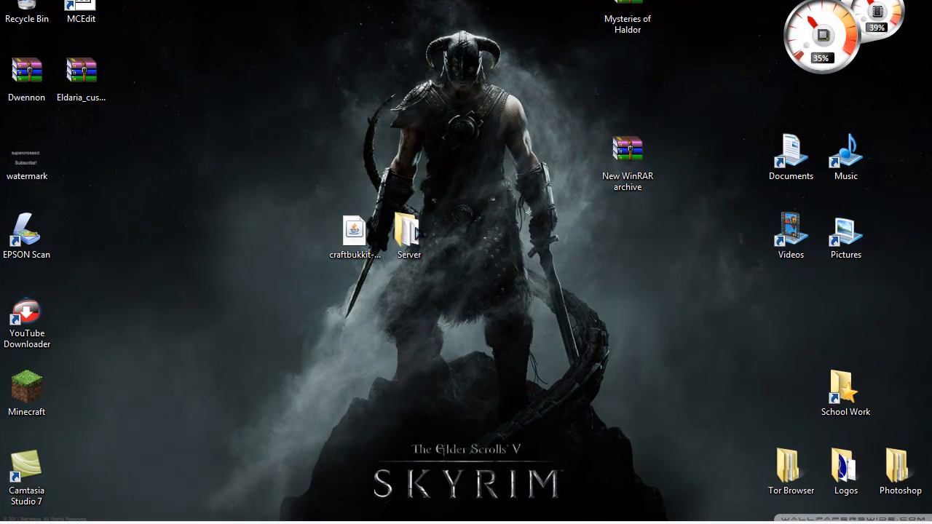
Open the Server folder and rename the craftbukkit-1.0.1-R1 jar to 'craftbukkit'
double_click(409, 232)
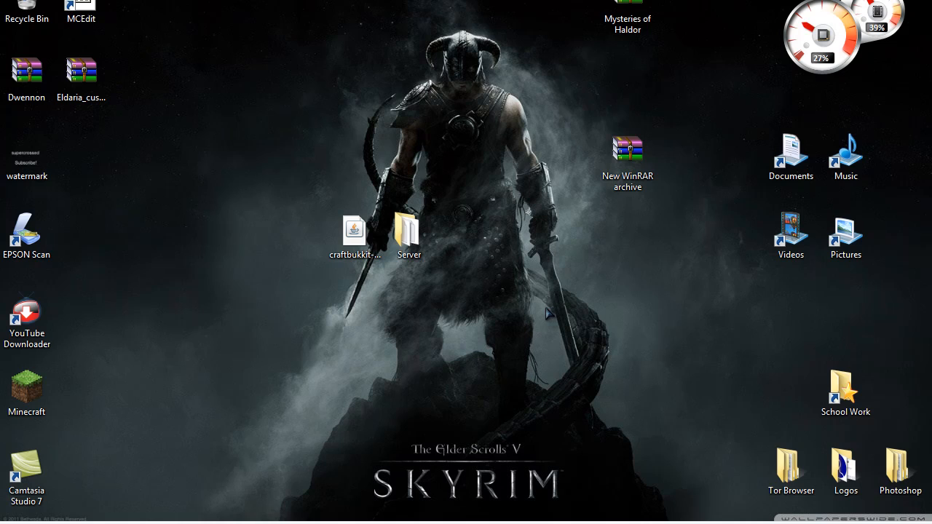
mouse_move(542, 306)
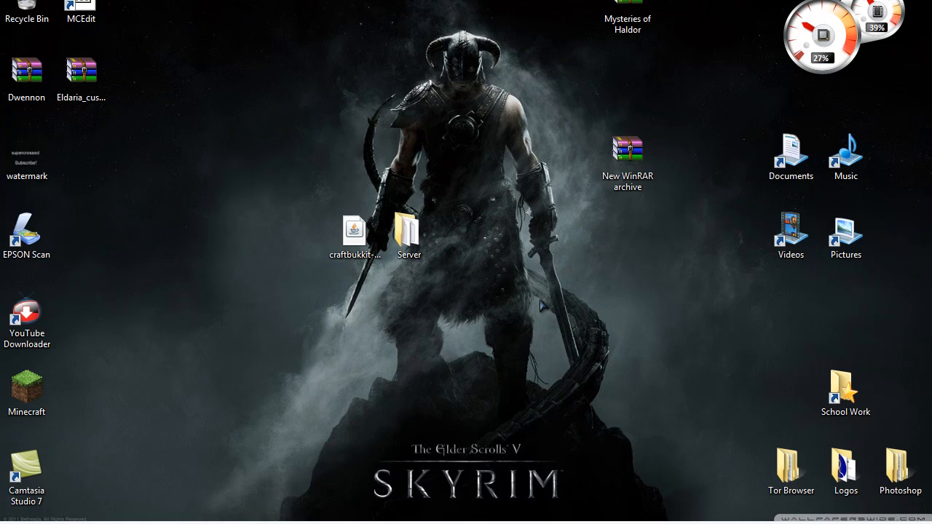
mouse_move(448, 245)
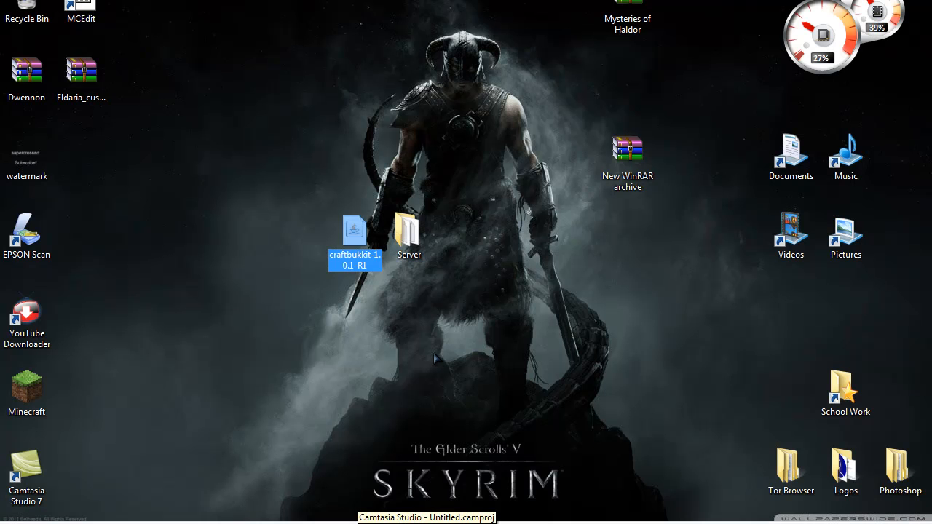
double_click(409, 233)
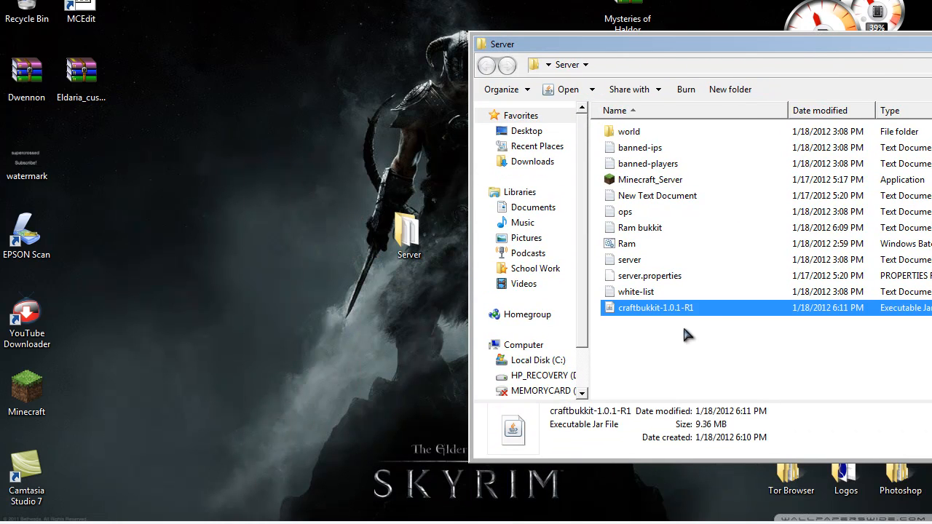
right_click(655, 307)
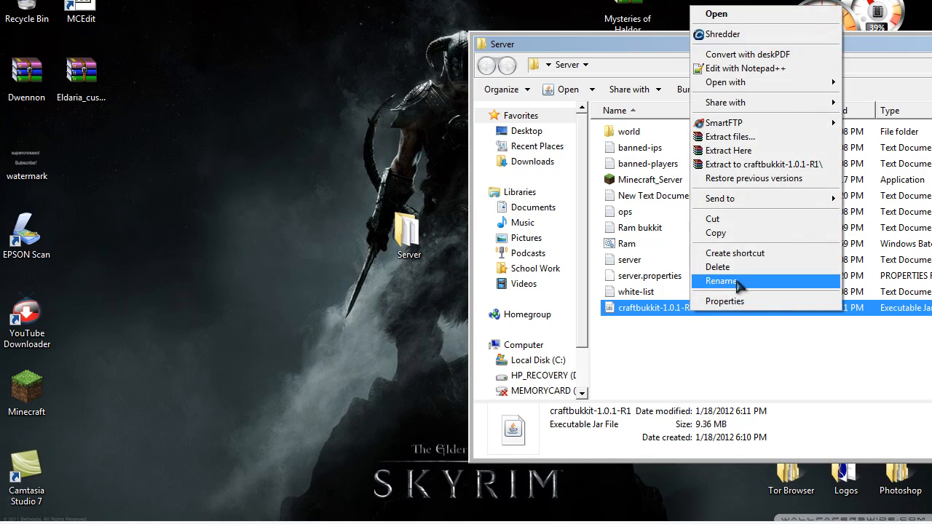
click(720, 281)
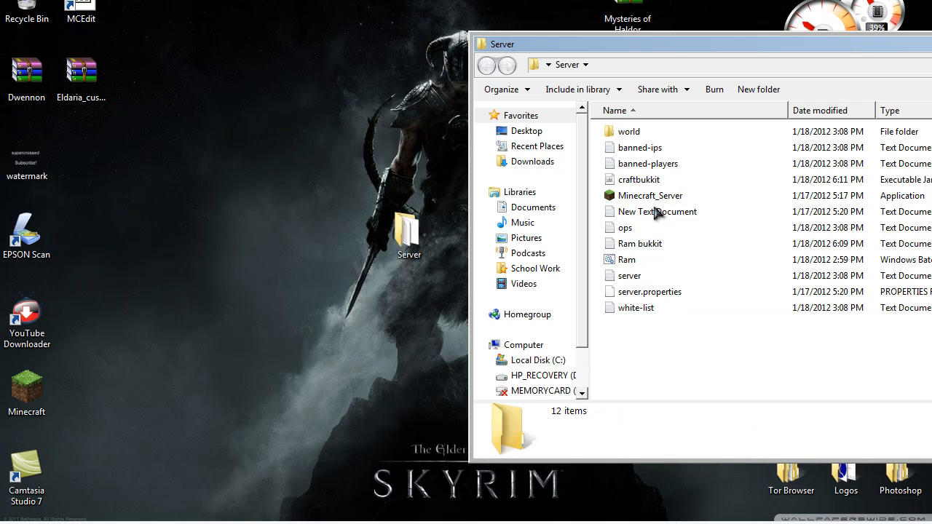
mouse_move(651, 251)
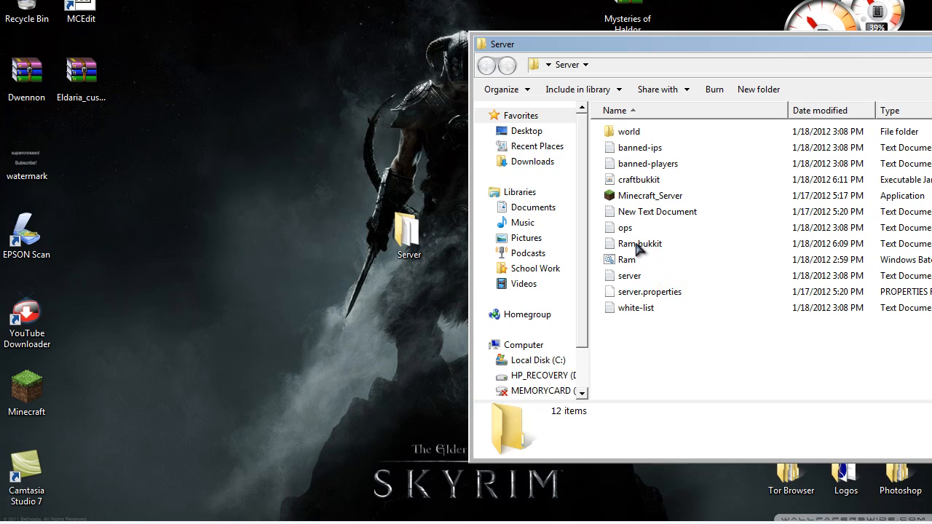
Edit Ram bukkit.txt so the launch command runs craftbukkit.jar instead of minecraft_server.exe
double_click(639, 243)
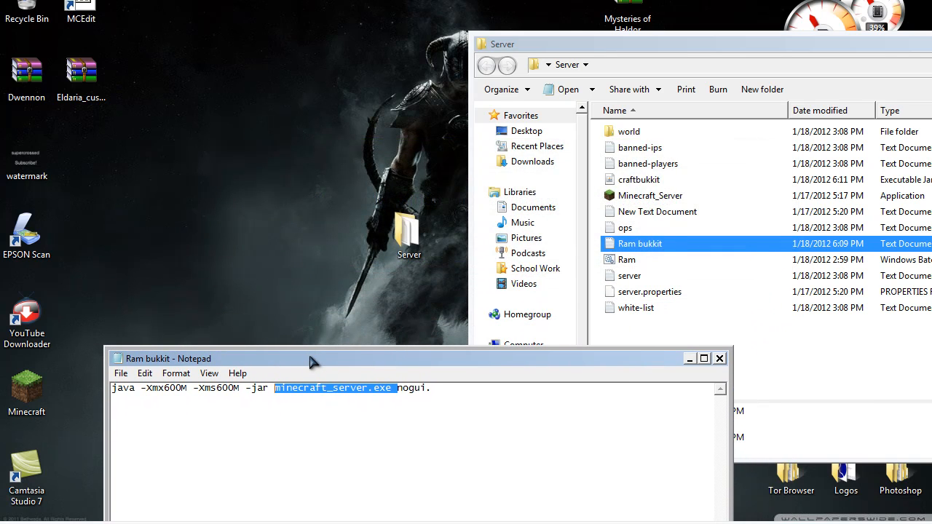
text(craftbukkit)
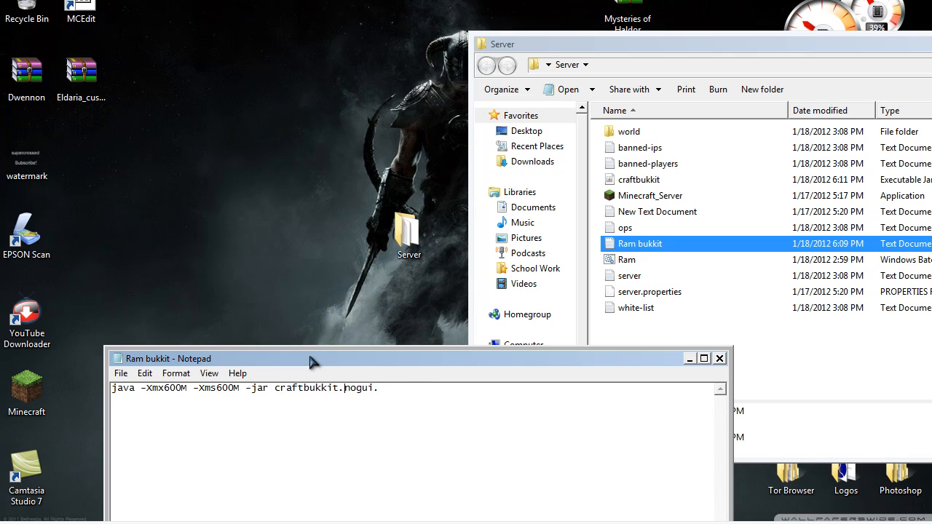
text(jar)
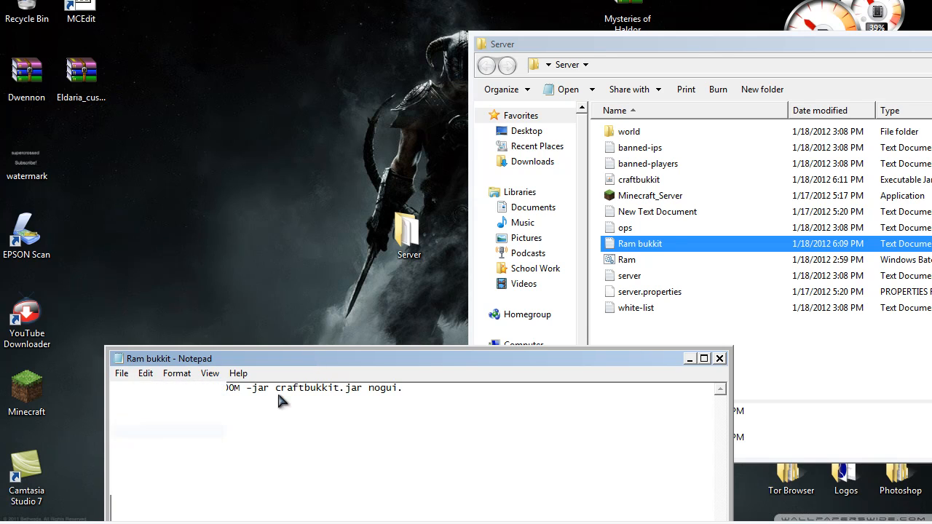
Save the launcher as 'Ram bukkit.bat' in the Server folder
click(121, 373)
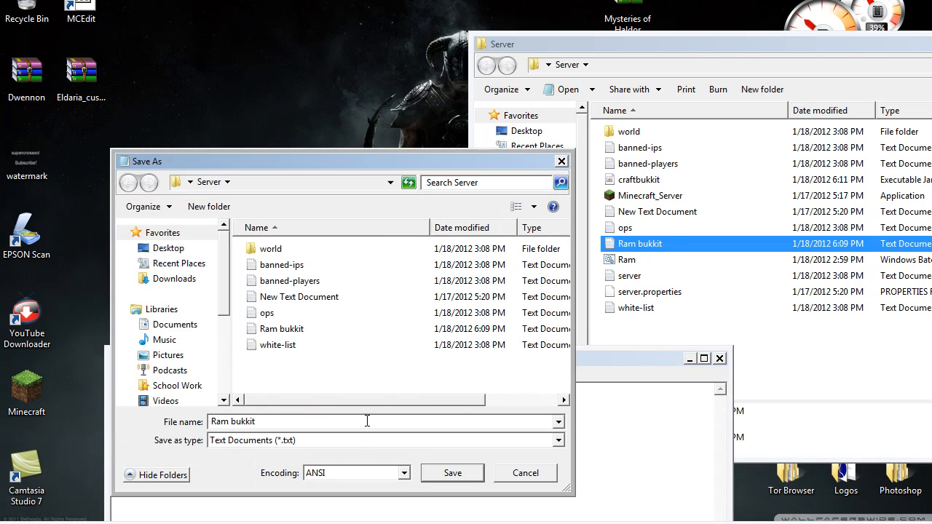
text(.bat)
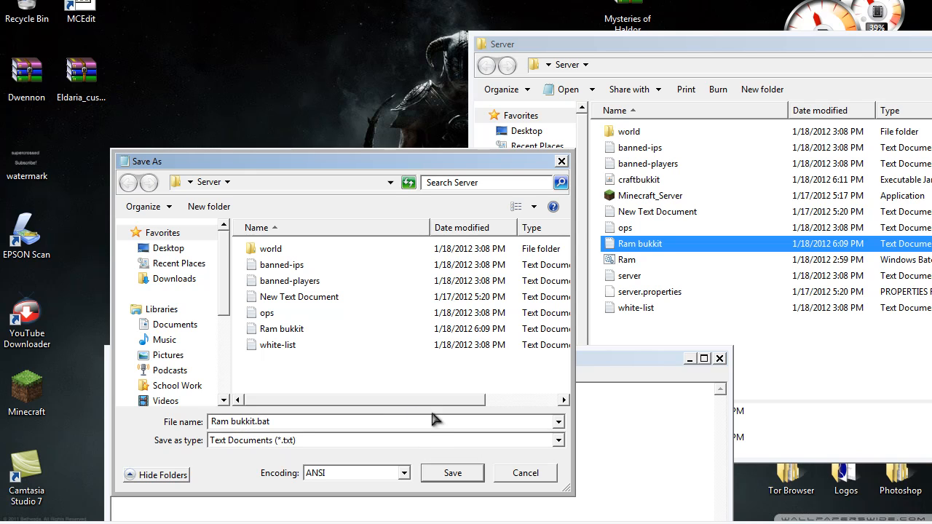
click(452, 472)
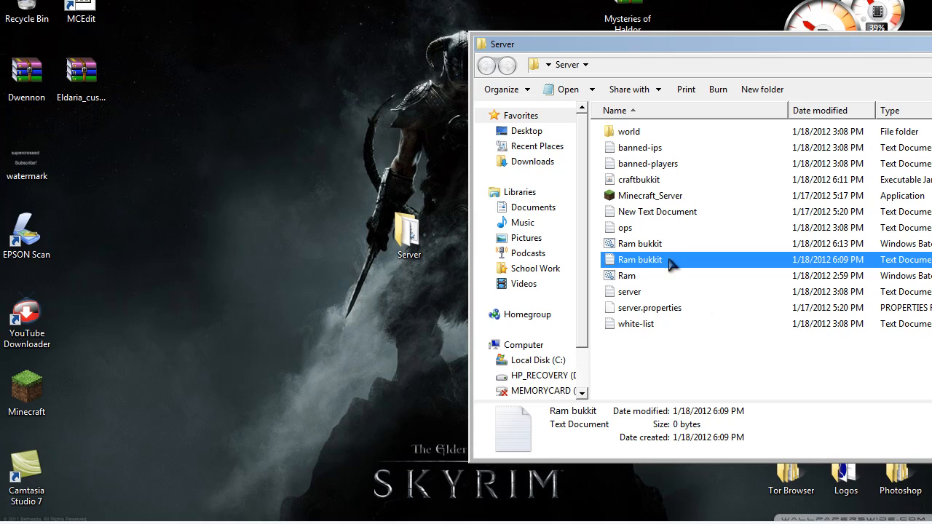
Delete the old Ram bukkit.txt, launch the server from Ram bukkit.bat and enter 'say hi' once loaded
key(Delete)
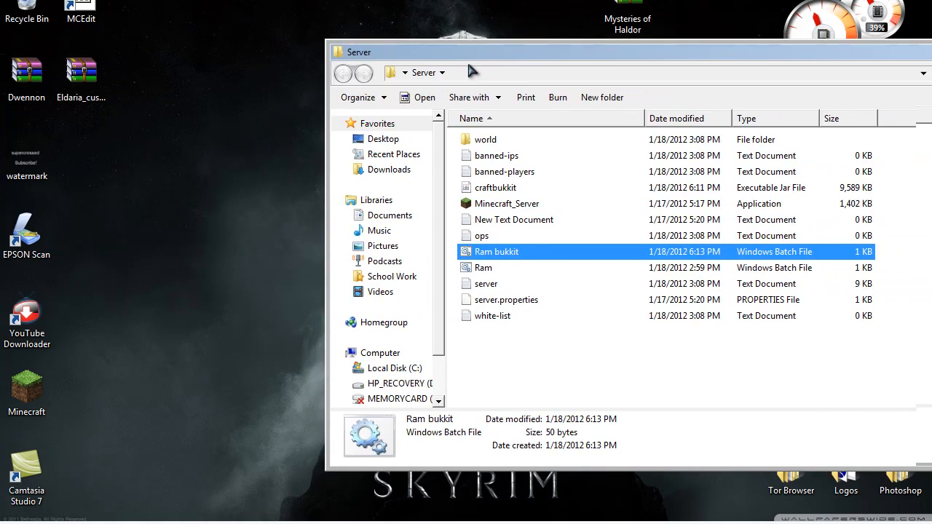
double_click(496, 251)
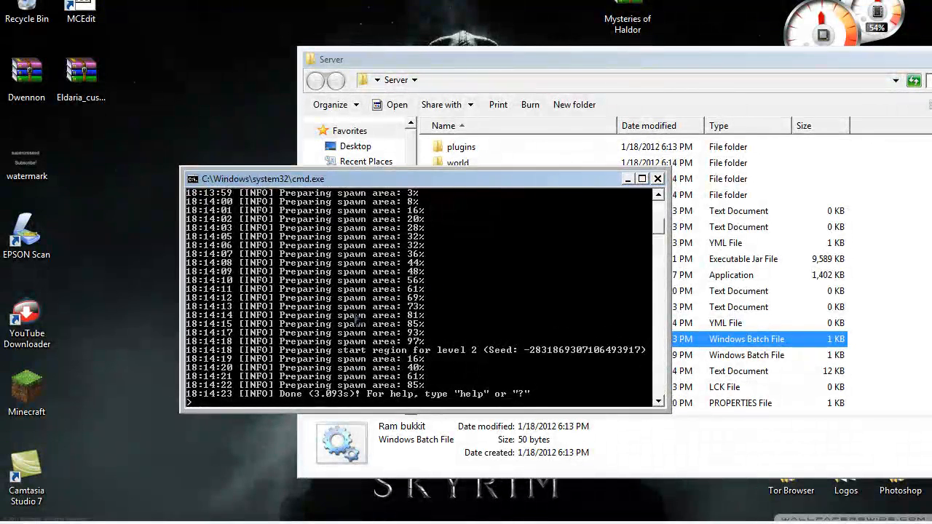
drag(262, 178, 163, 233)
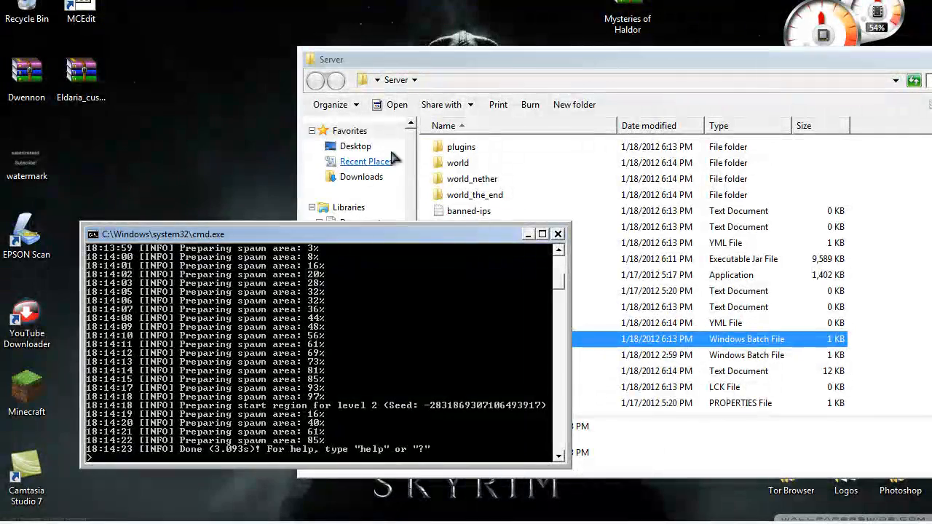
mouse_move(435, 387)
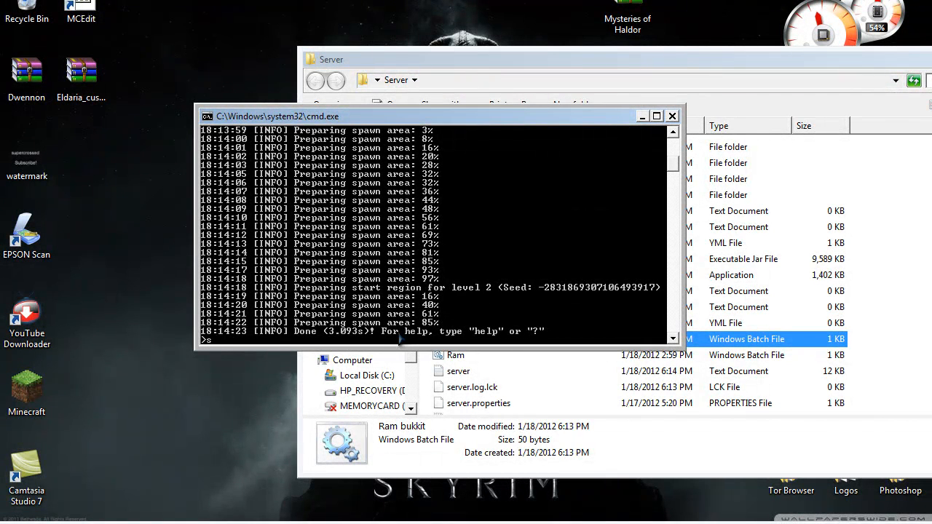
text(say hi)
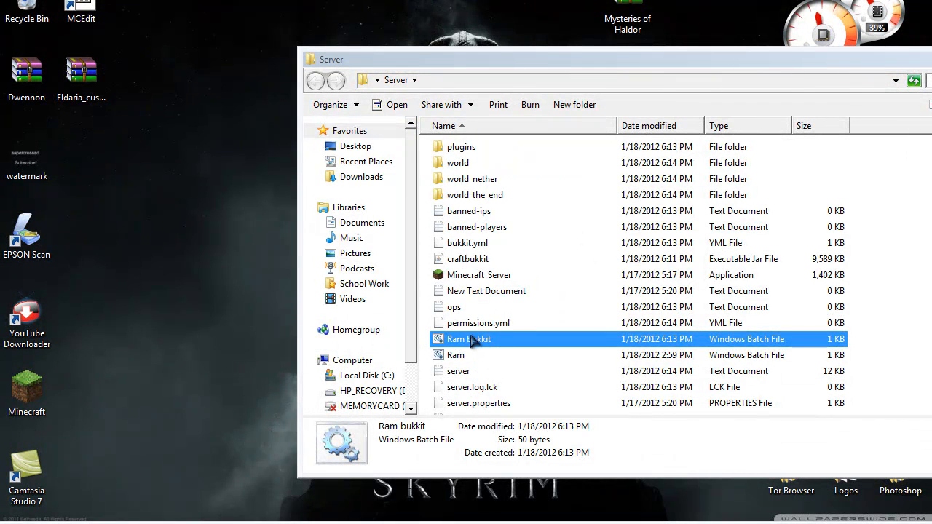
click(478, 322)
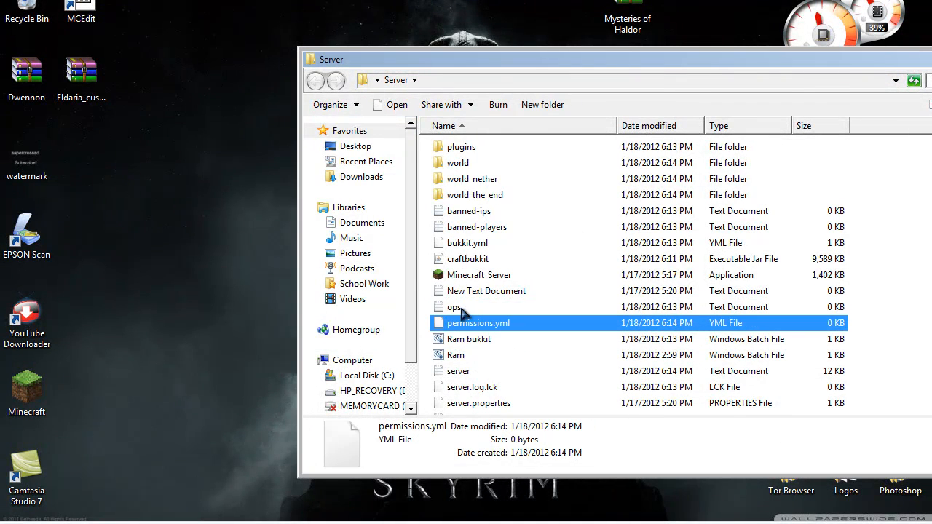
scroll(down, 3)
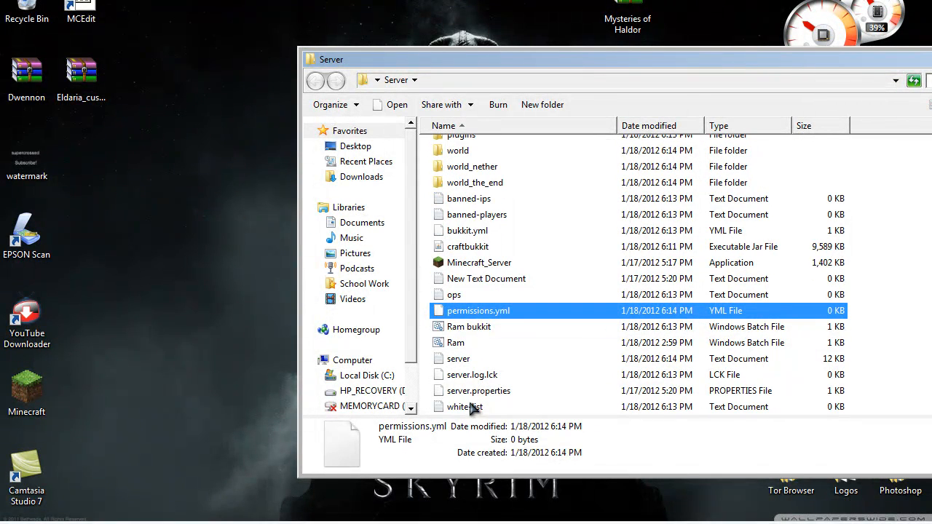
mouse_move(477, 251)
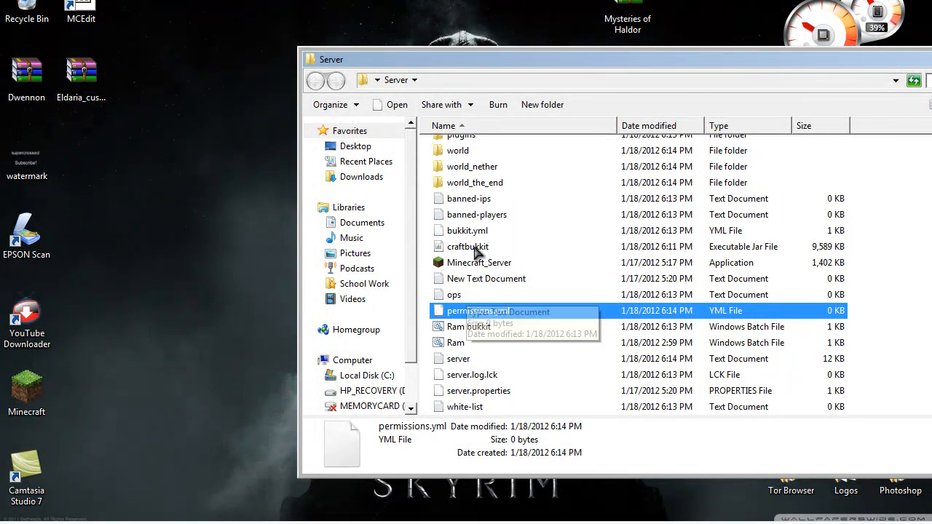
double_click(472, 166)
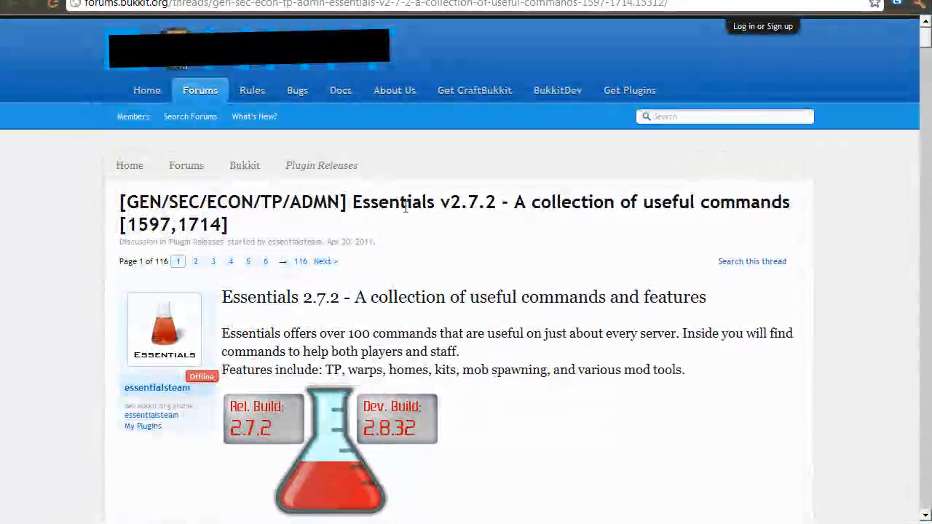
Download the Essentials Core package from the forum thread and save the zip to the desktop
scroll(down, 3)
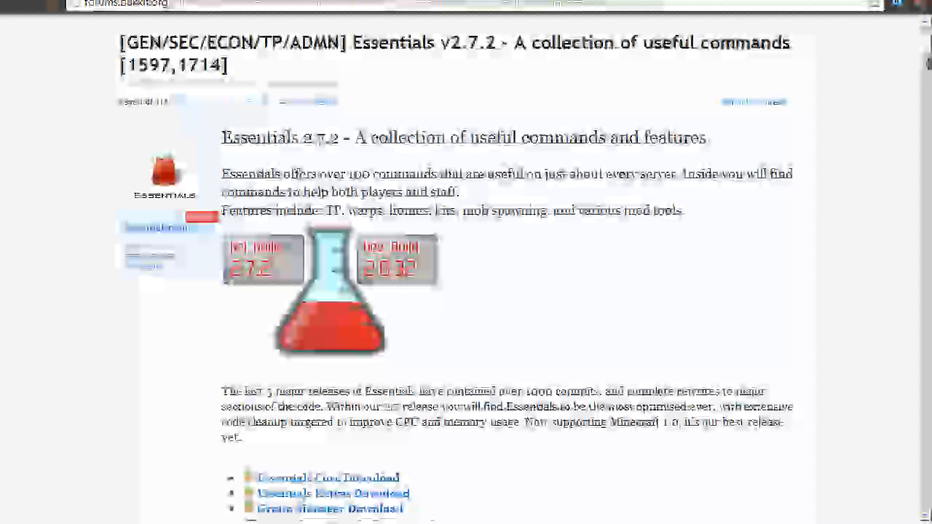
scroll(down, 3)
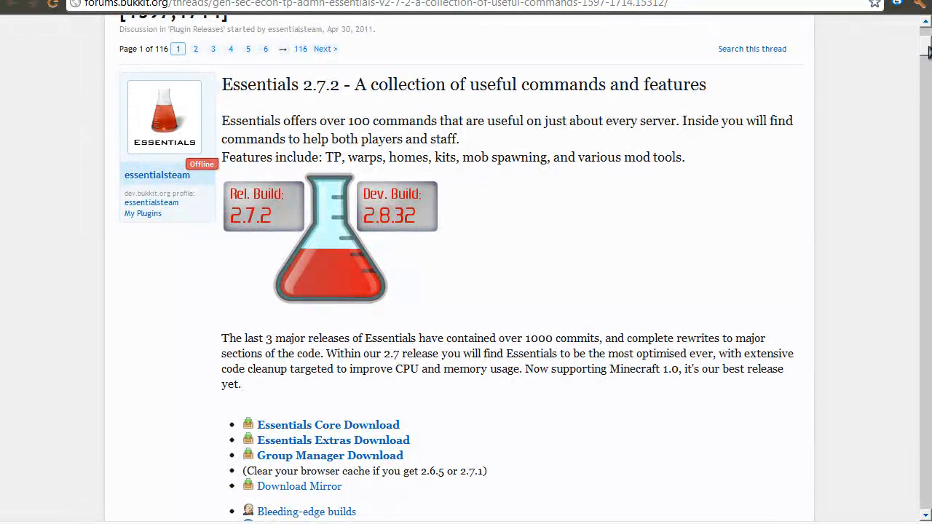
scroll(down, 3)
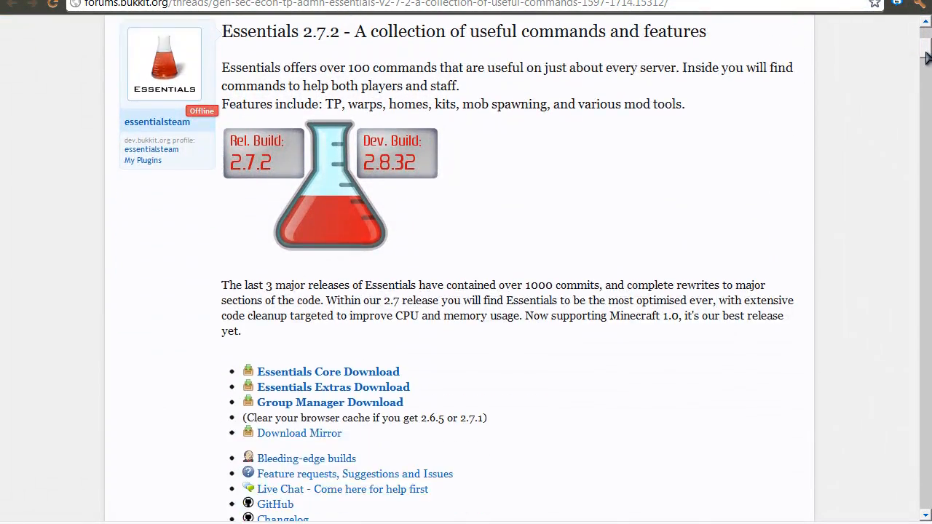
scroll(down, 3)
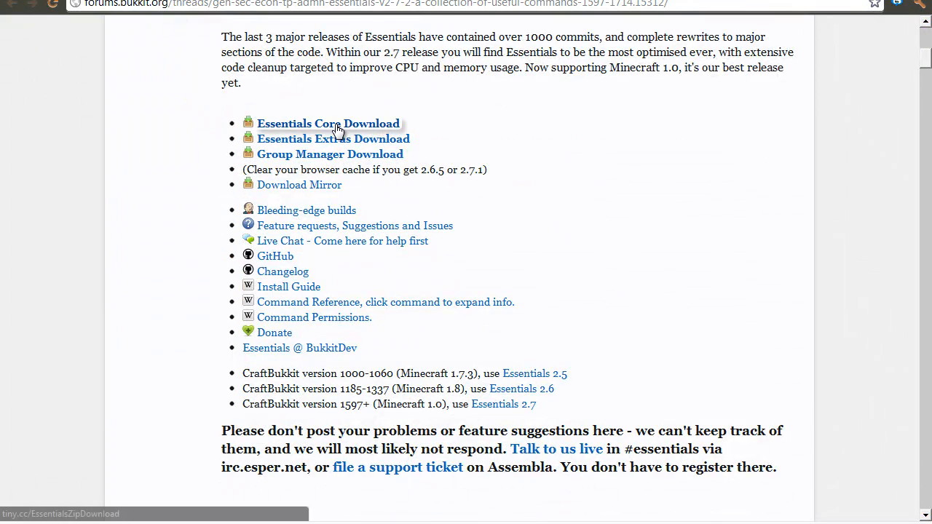
click(328, 123)
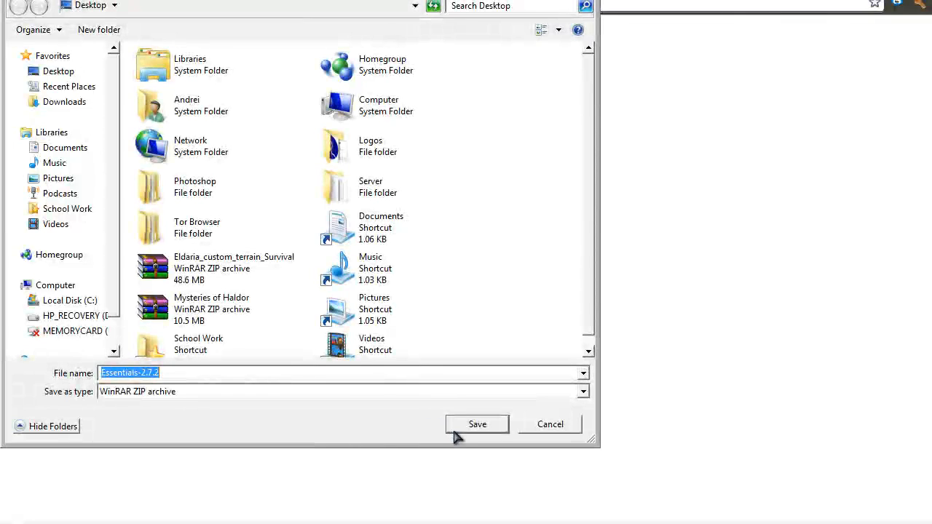
click(476, 424)
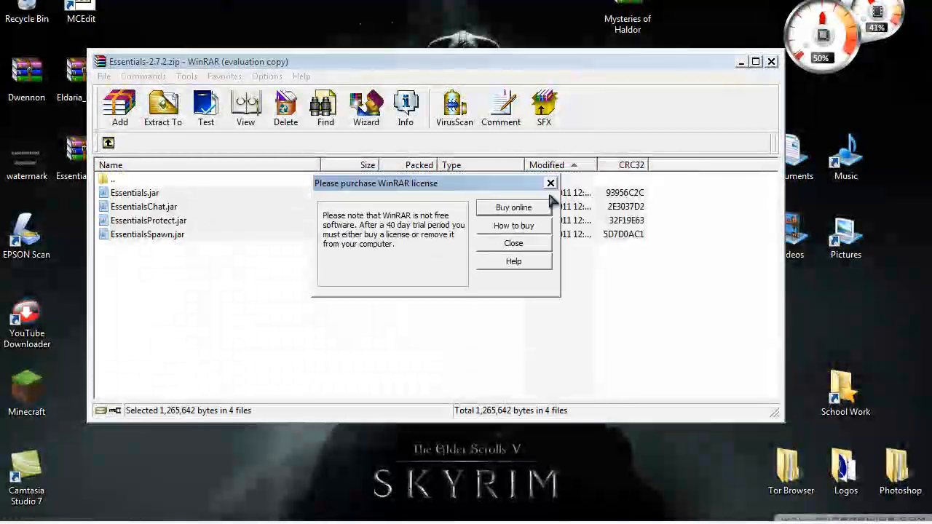
Dismiss WinRAR's license purchase reminder over the Essentials-2.7.2 archive
click(551, 183)
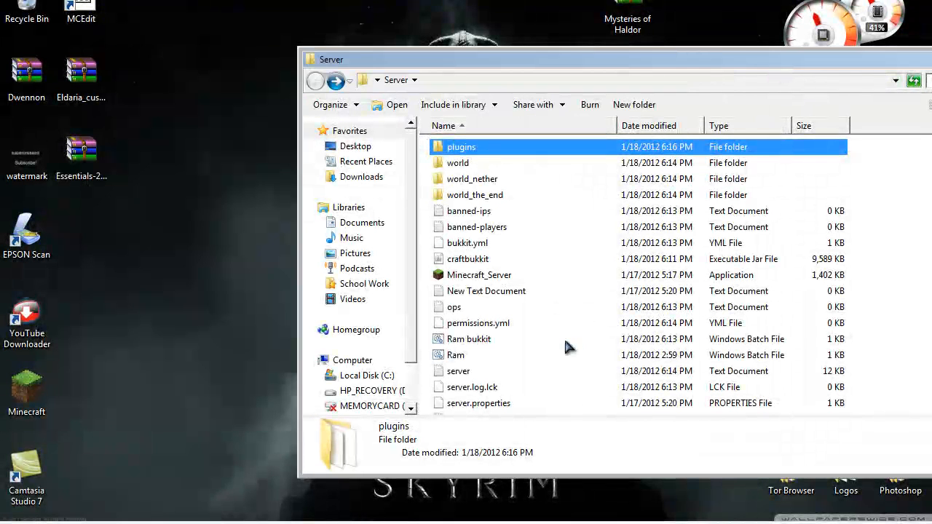
mouse_move(484, 275)
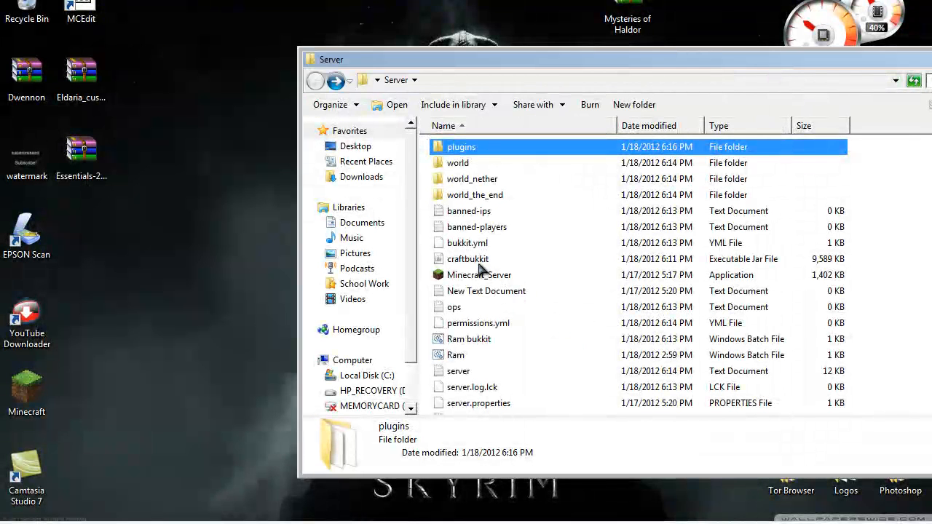
Relaunch the server from Ram bukkit.bat so Essentials 2.7.2 loads in the console
double_click(468, 338)
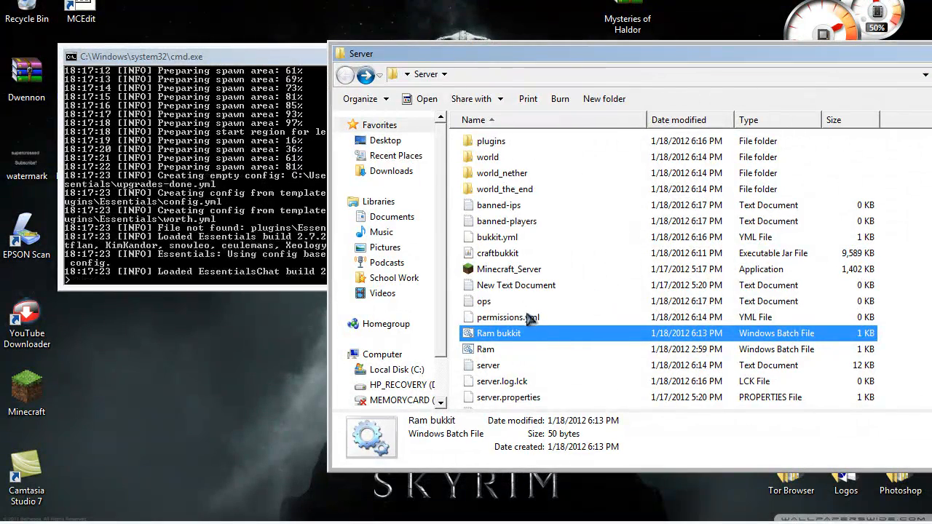
Add the player's username to ops.txt and save the file
double_click(483, 301)
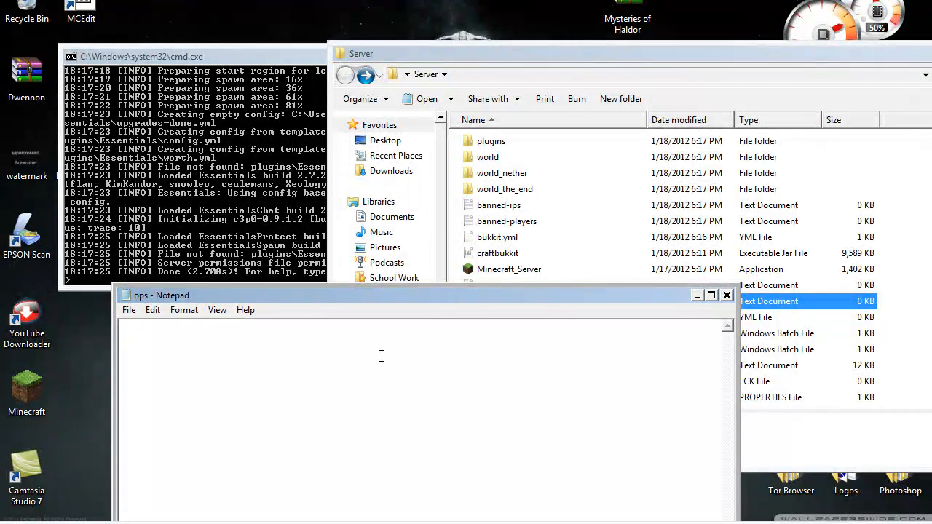
text(supercrosee)
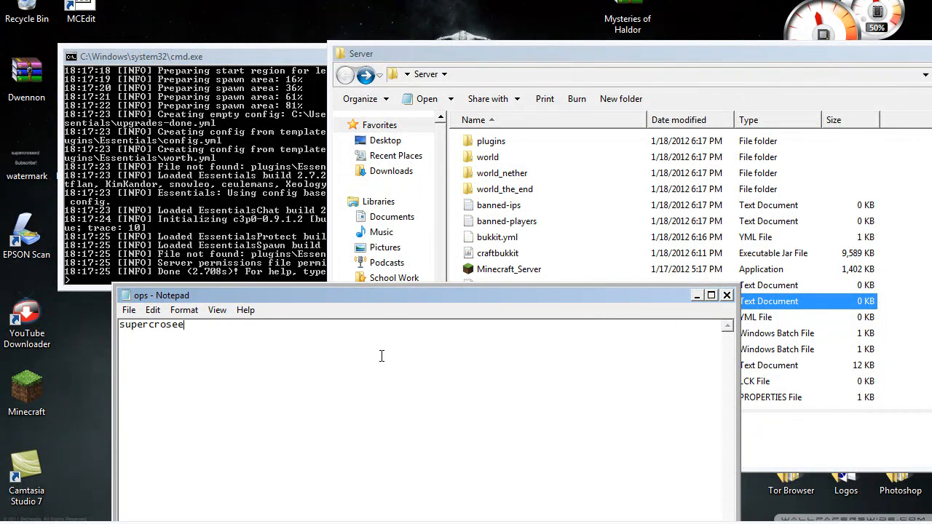
text(d)
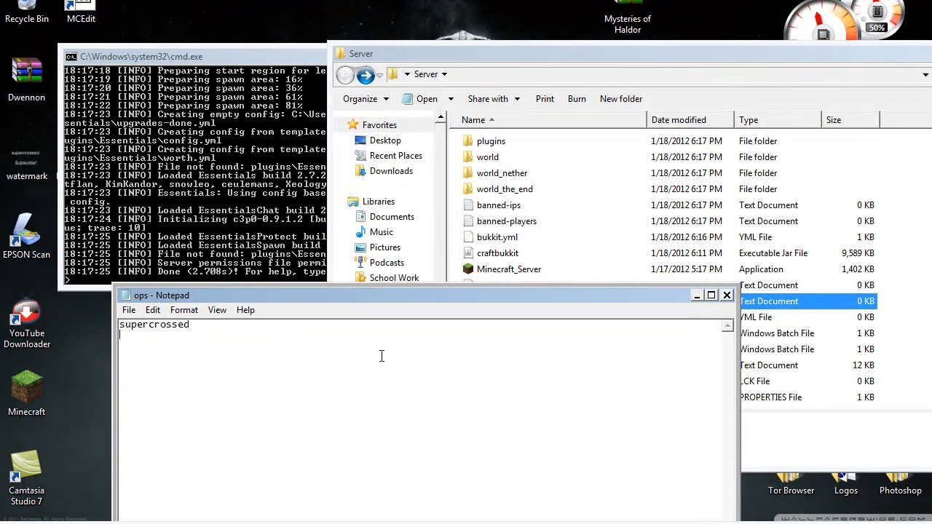
click(726, 295)
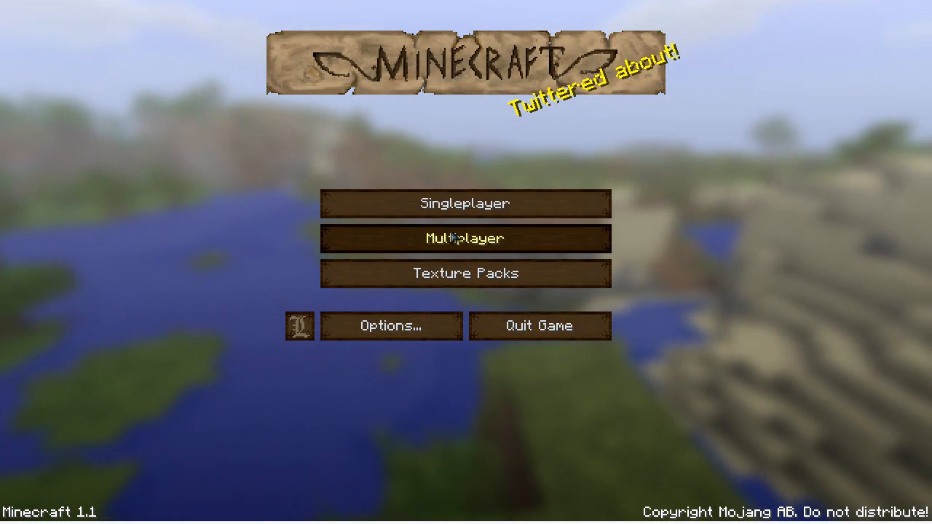
Open Multiplayer and attempt to join the local server, reaching the 'Outdated server!' disconnect
click(465, 239)
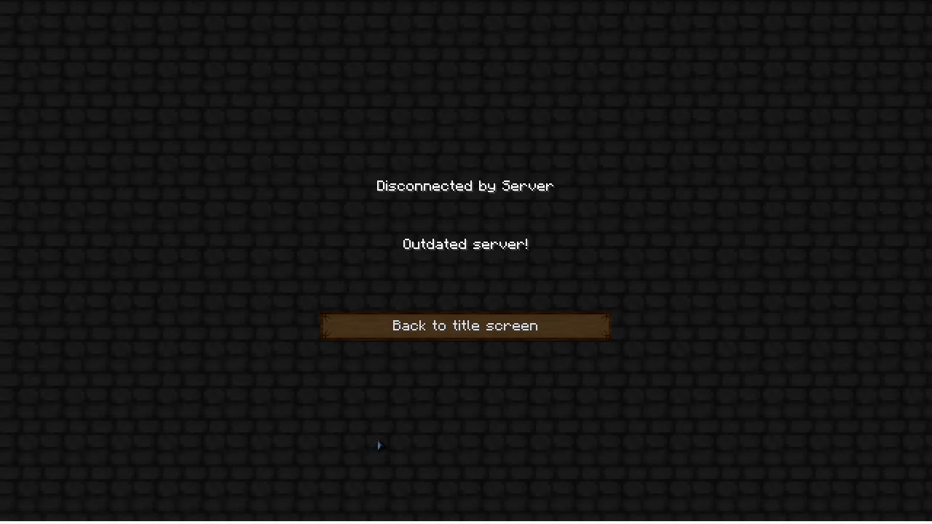
mouse_move(691, 161)
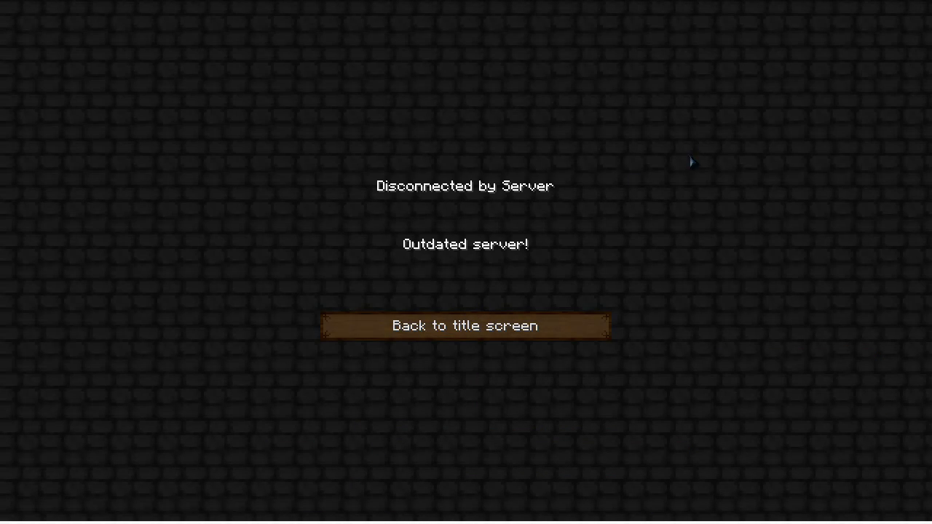
mouse_move(474, 265)
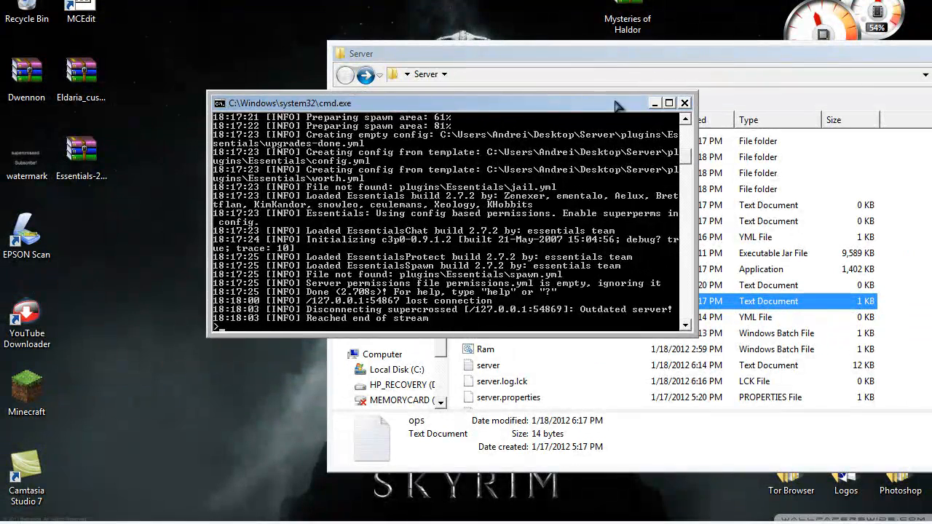
mouse_move(615, 108)
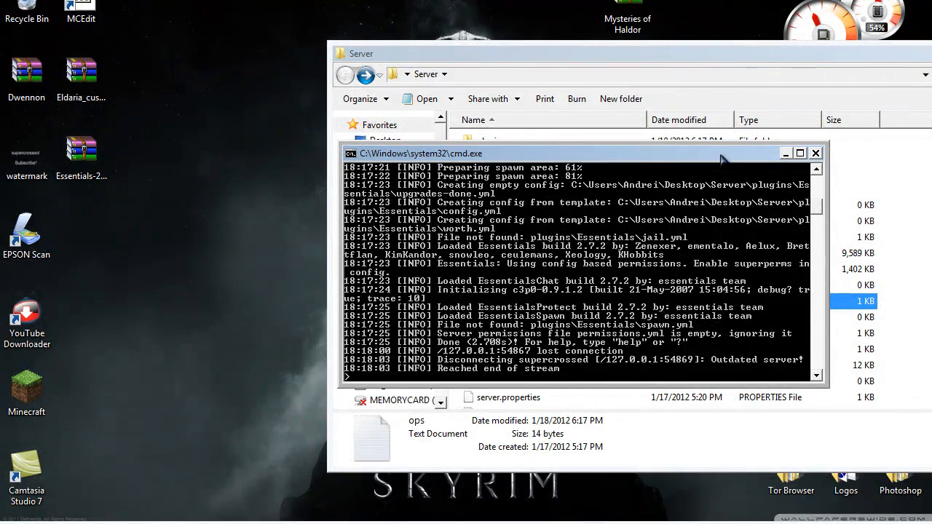
mouse_move(715, 169)
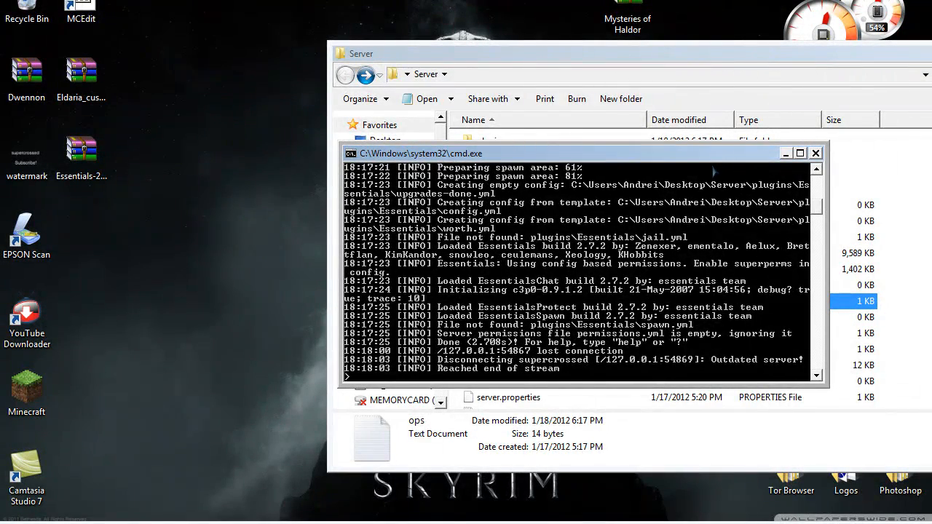